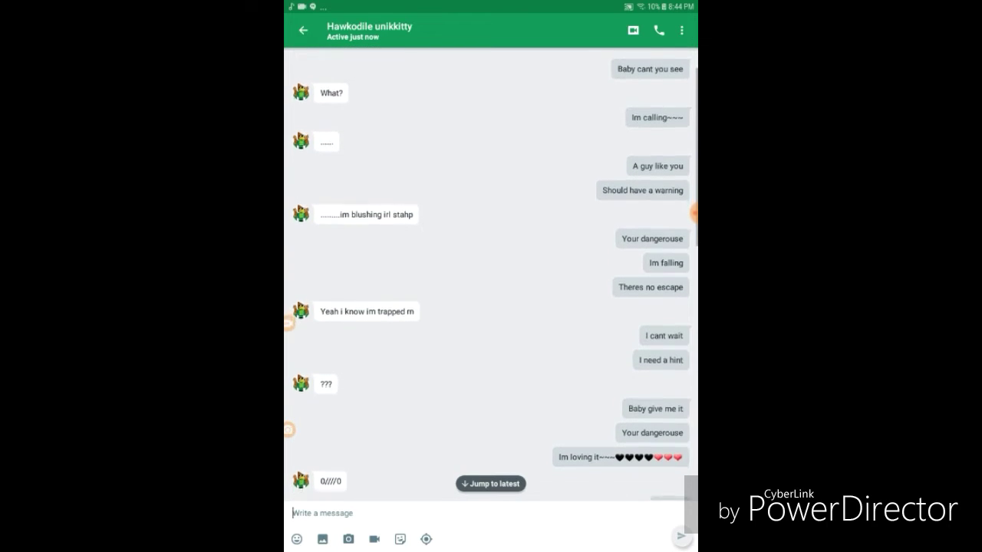
scroll(down, 3)
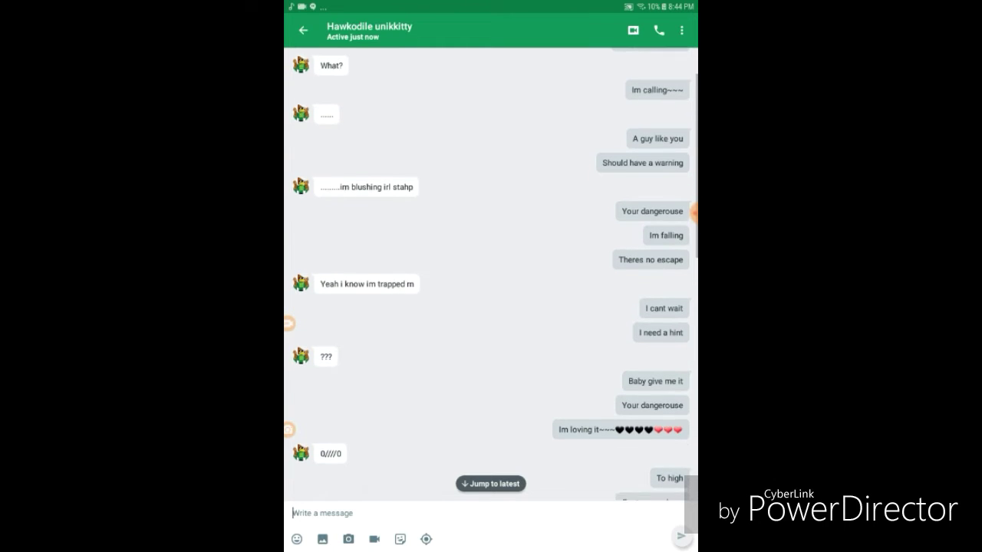
scroll(down, 3)
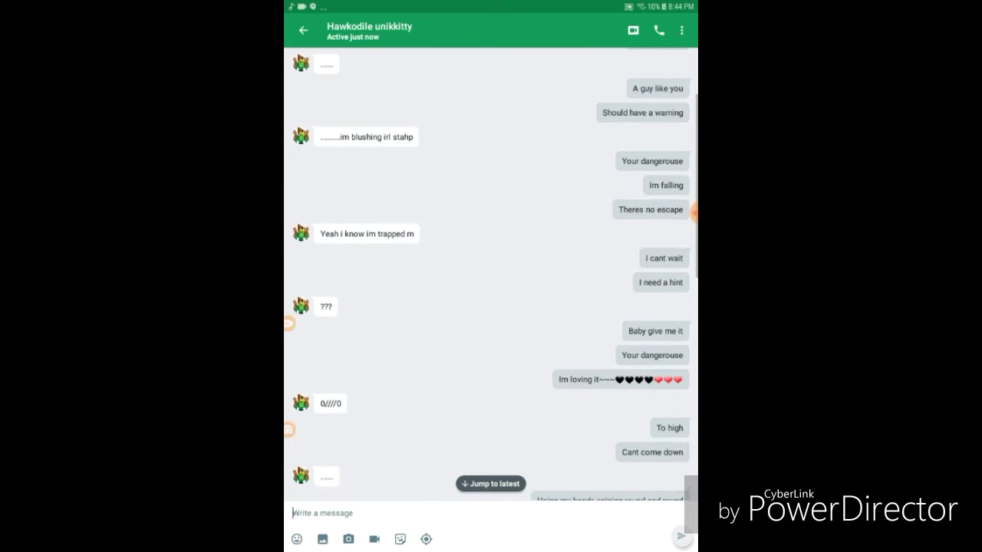
scroll(down, 3)
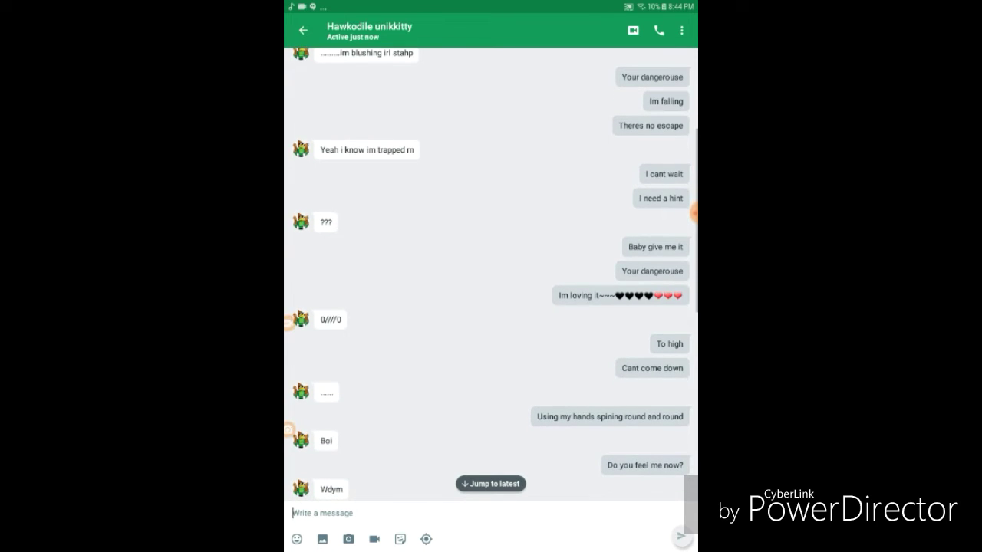
scroll(down, 3)
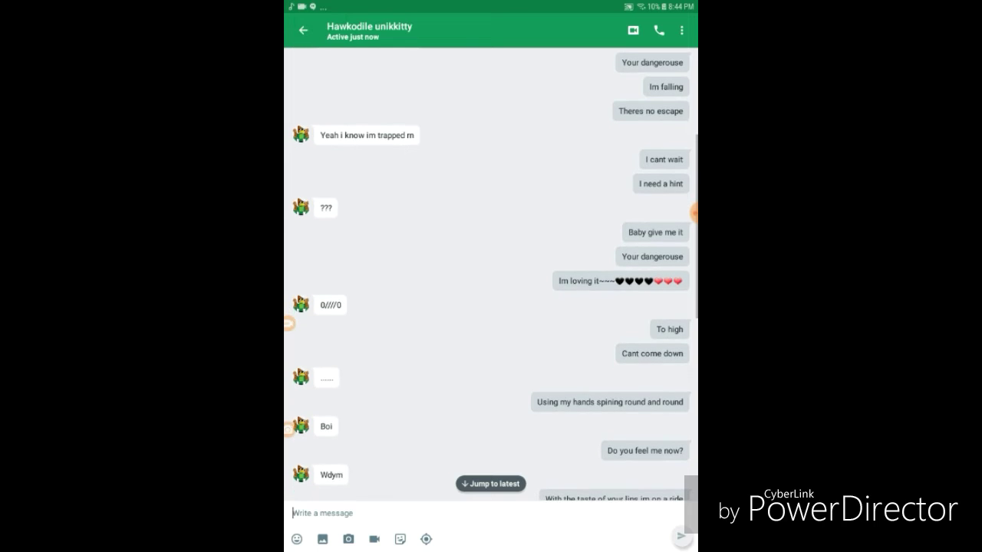
scroll(down, 3)
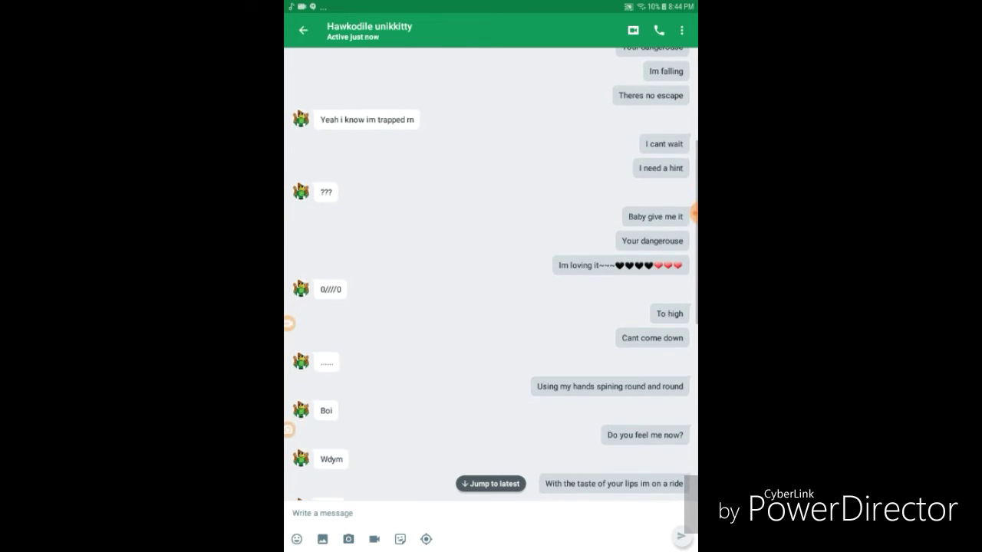
scroll(down, 3)
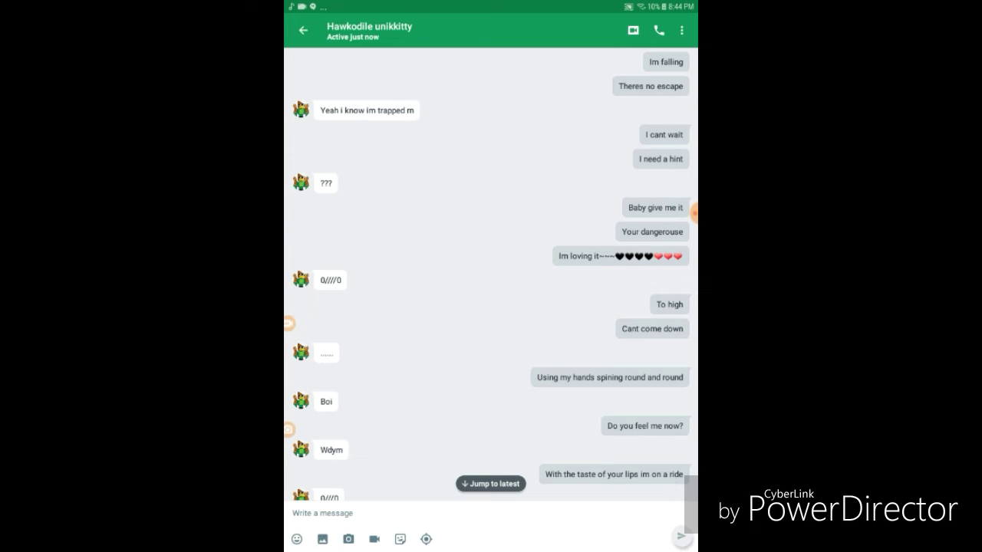
scroll(down, 3)
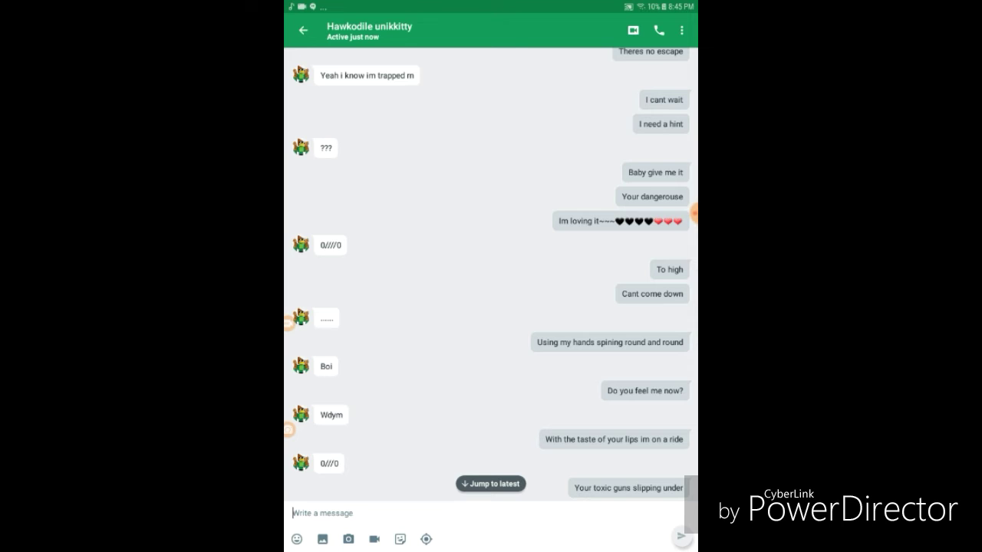
scroll(down, 3)
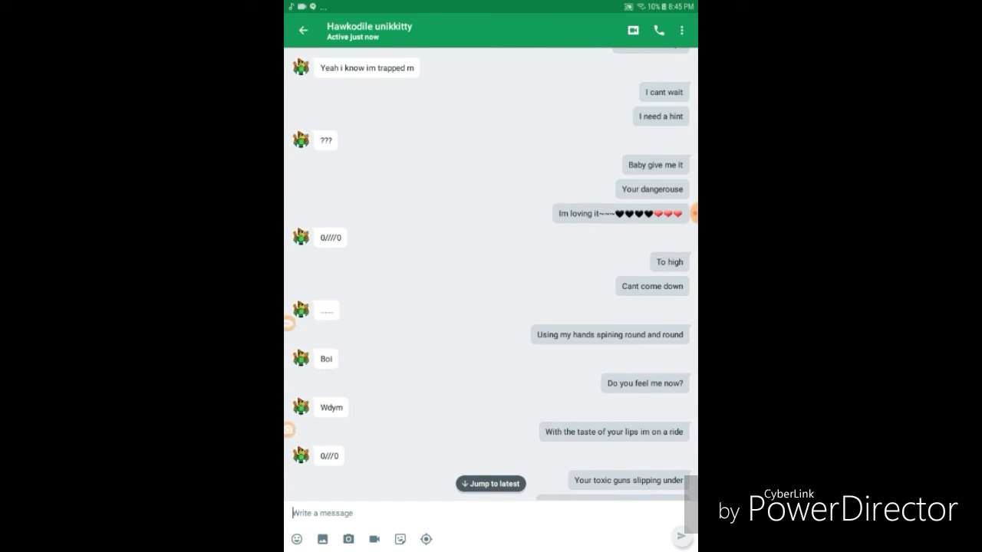
scroll(down, 3)
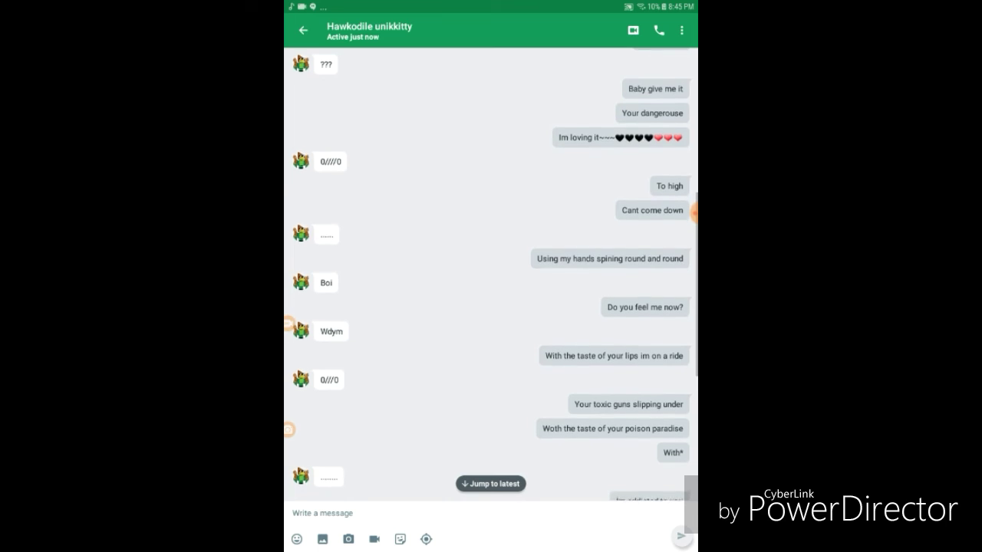
scroll(down, 3)
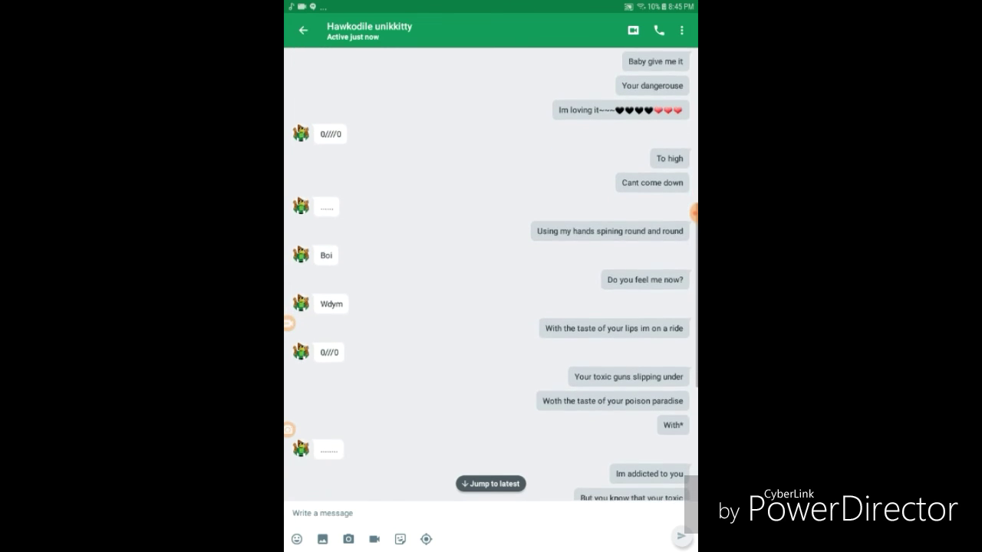
scroll(down, 3)
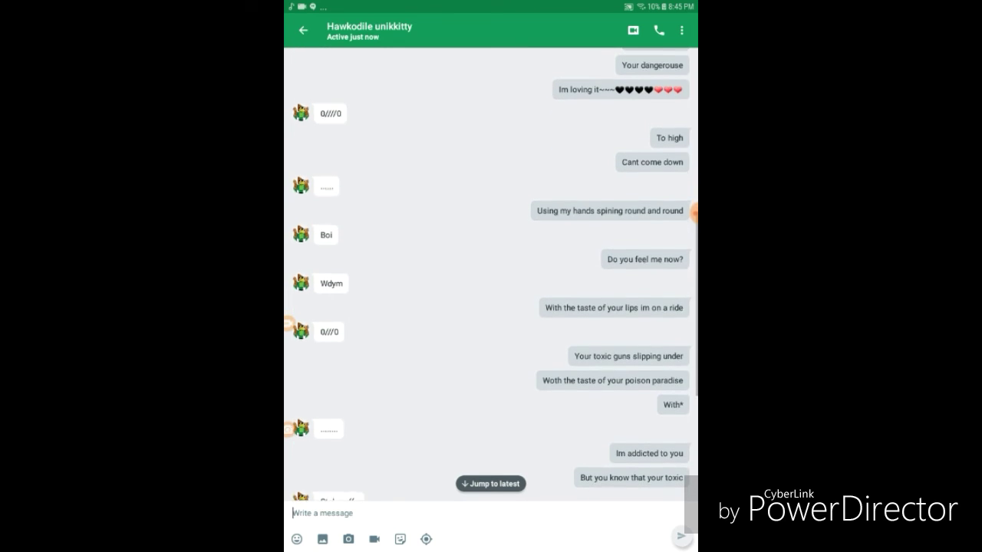
scroll(down, 3)
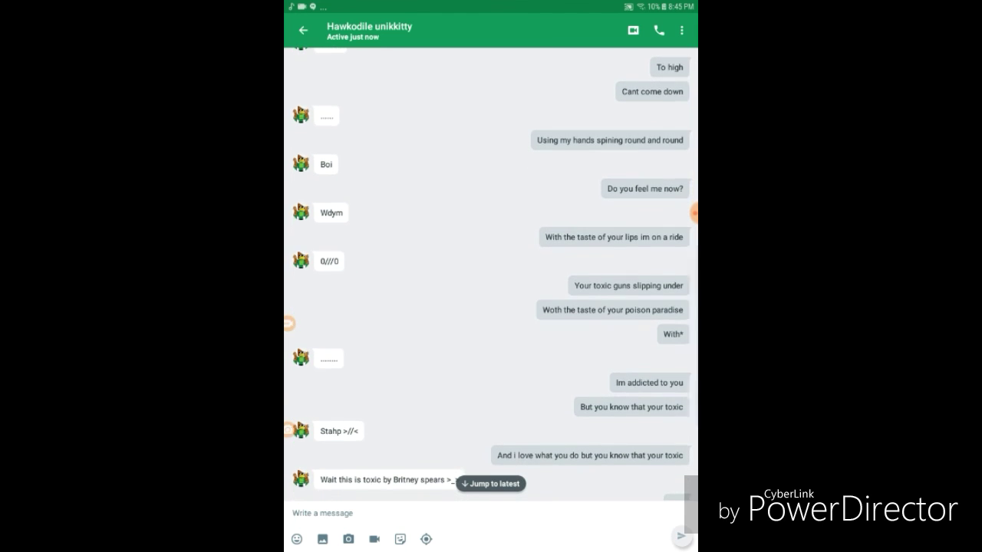
scroll(down, 3)
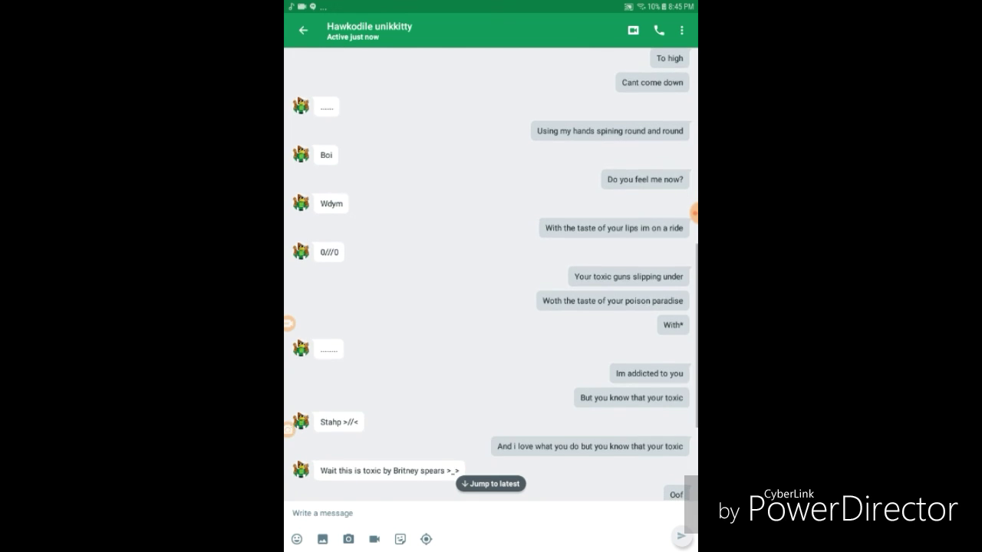
scroll(down, 3)
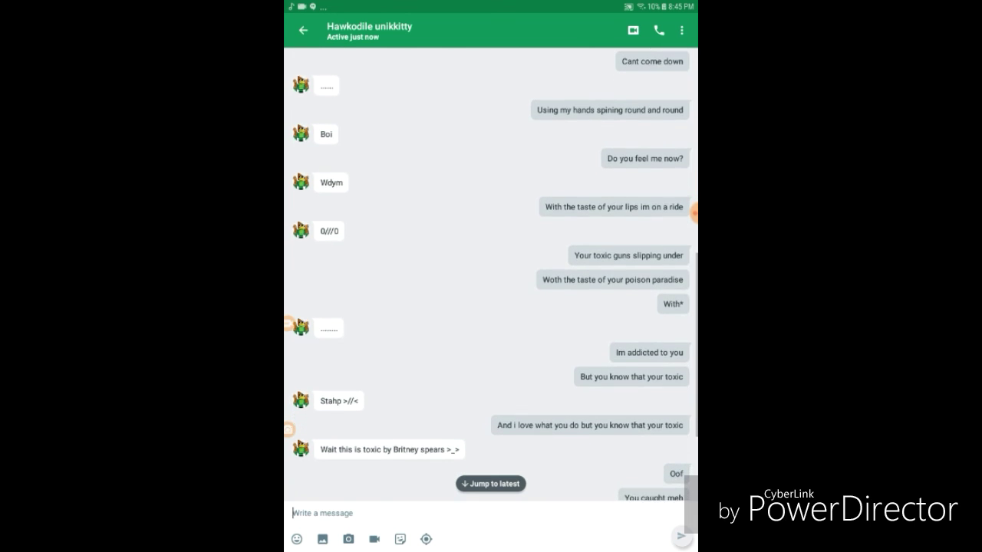
scroll(down, 3)
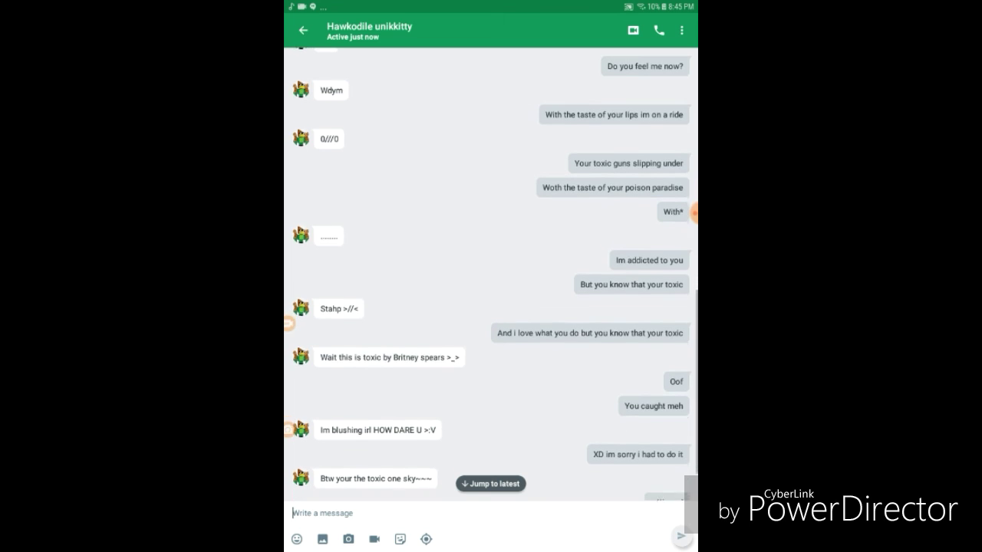